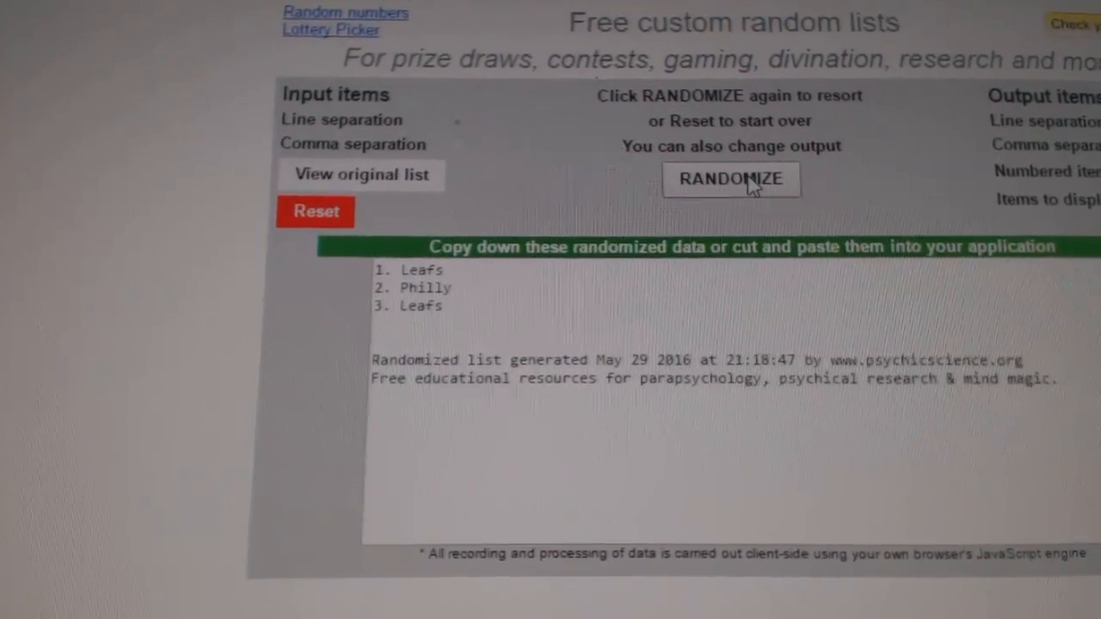
- Re-randomize the Leafs/Philly list, producing Jackets, Bruins, Hawks
left_click(732, 179)
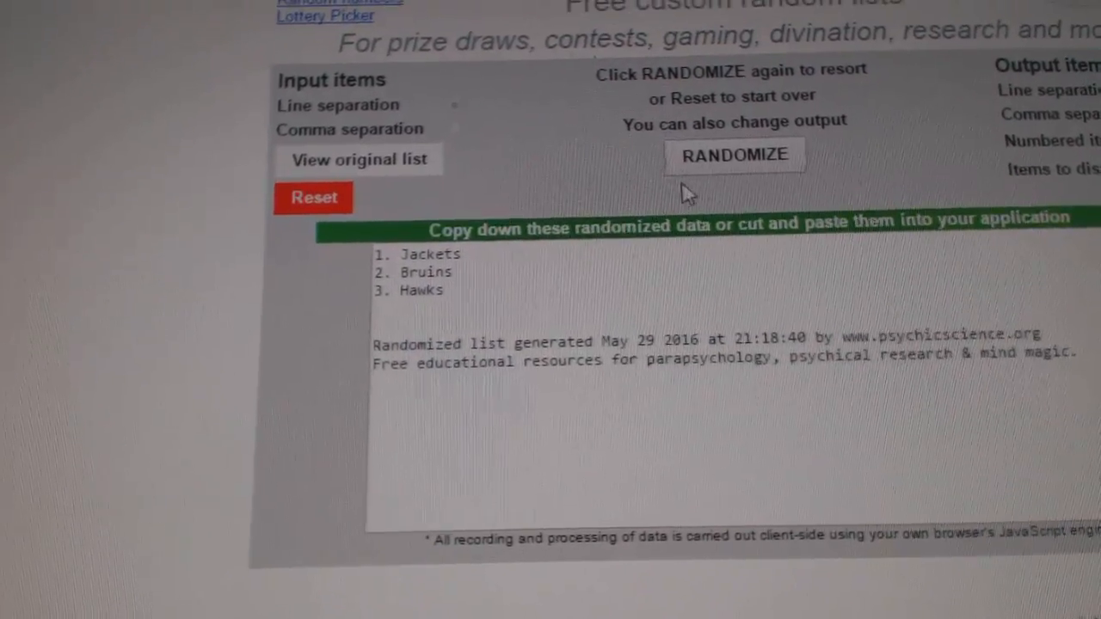
- Shuffle the Jackets, Bruins, Hawks list twice, yielding Bruins, Hawks, Hawks, Bruins
left_click(733, 156)
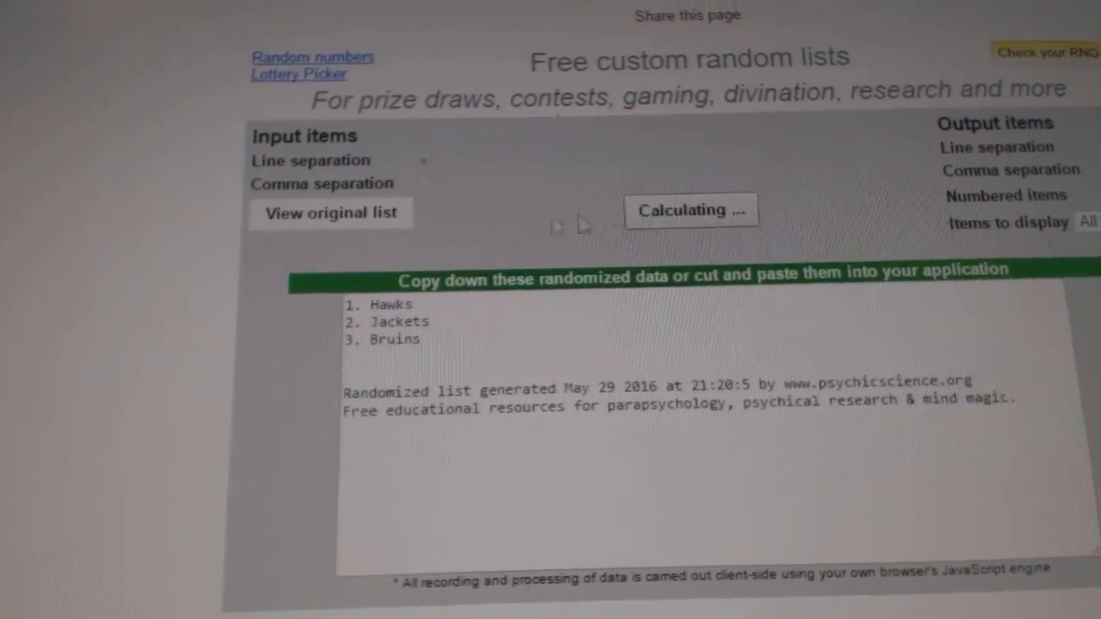
left_click(691, 210)
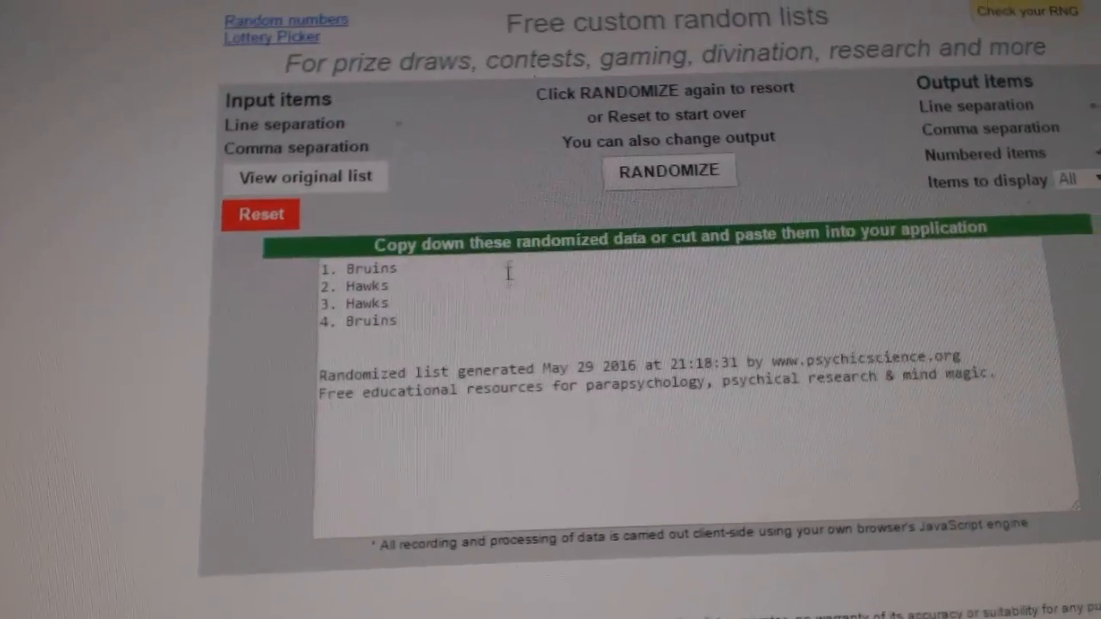
- Randomize the Bruins/Hawks list, yielding Sharks, Sharks, Stars, Stars
left_click(669, 170)
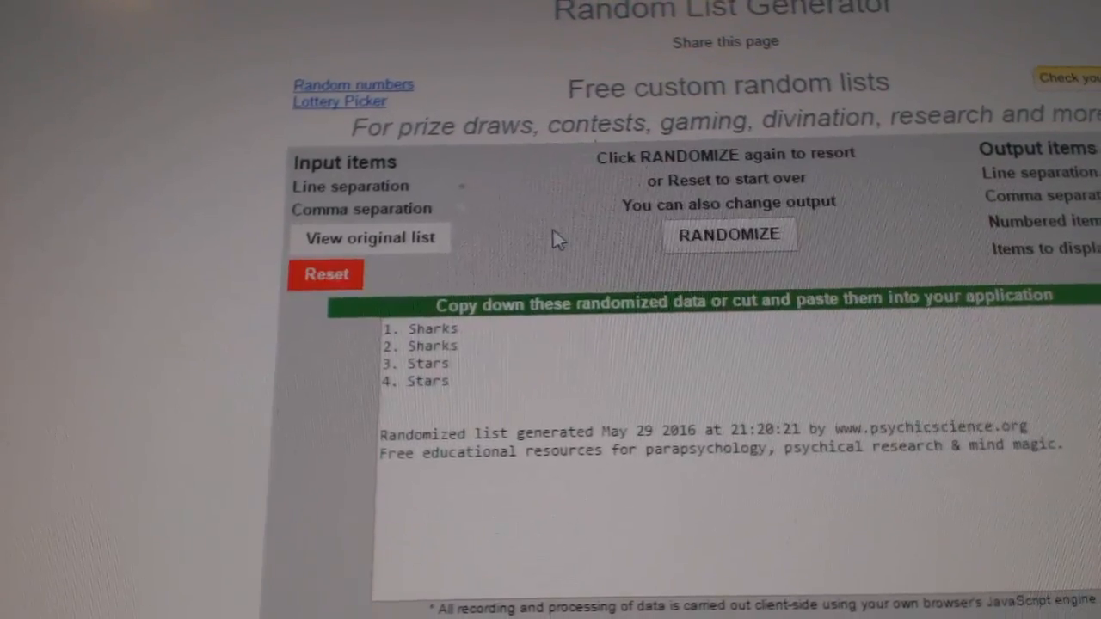
- Randomize the Sharks/Stars list, yielding Blues, Blues, Rangers, Rangers
left_click(731, 234)
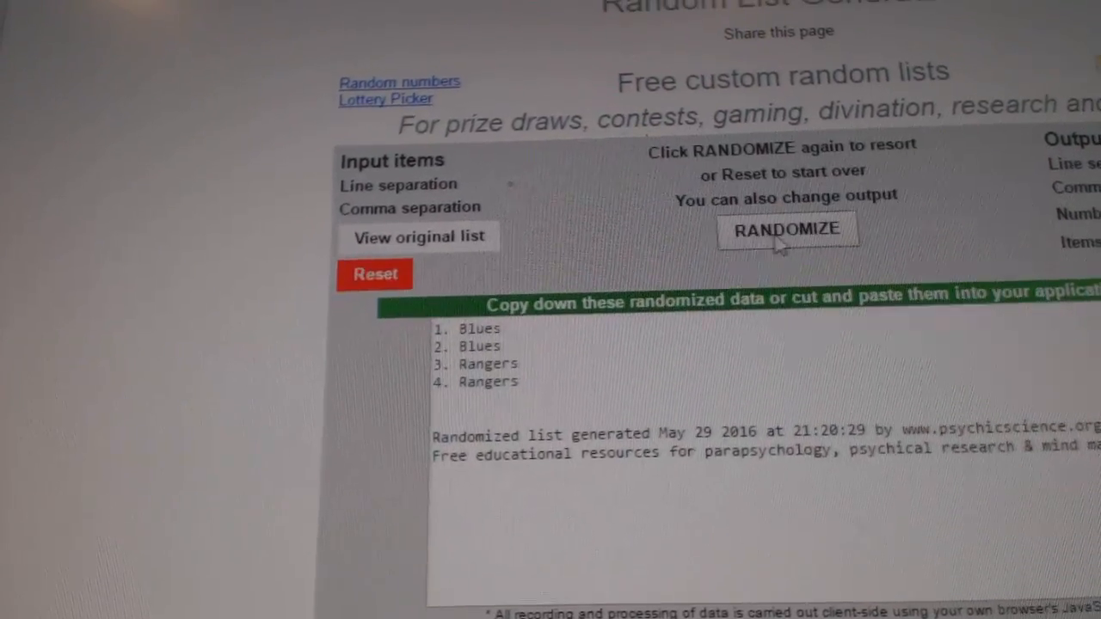
- Shuffle the Blues/Rangers and Avs/Oilers lists, then randomize the numbered paid-entries list
left_click(787, 229)
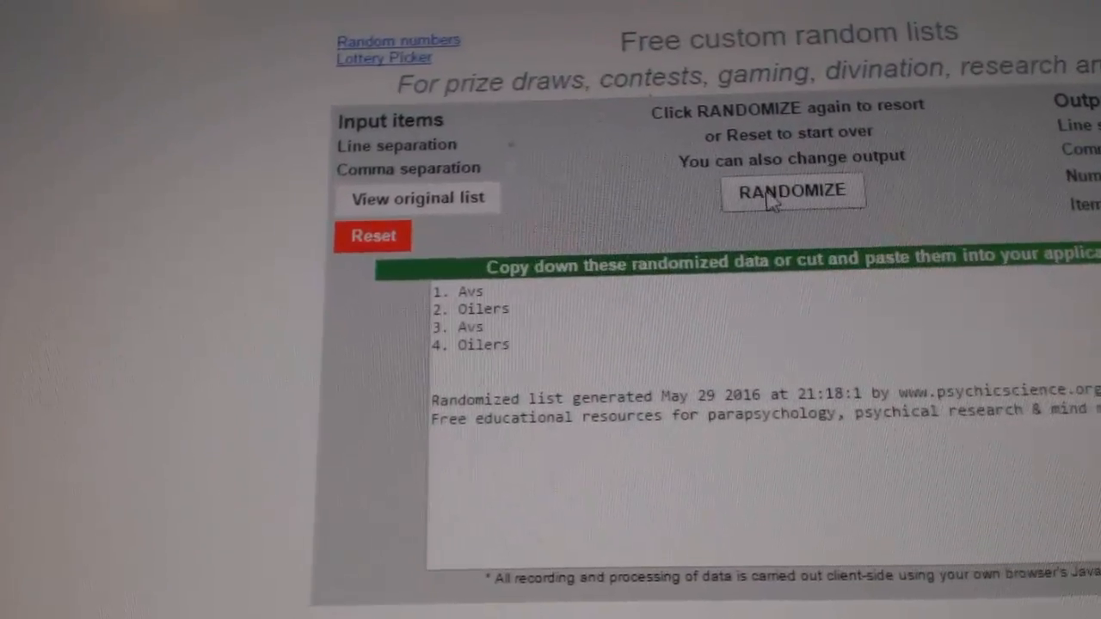
left_click(794, 191)
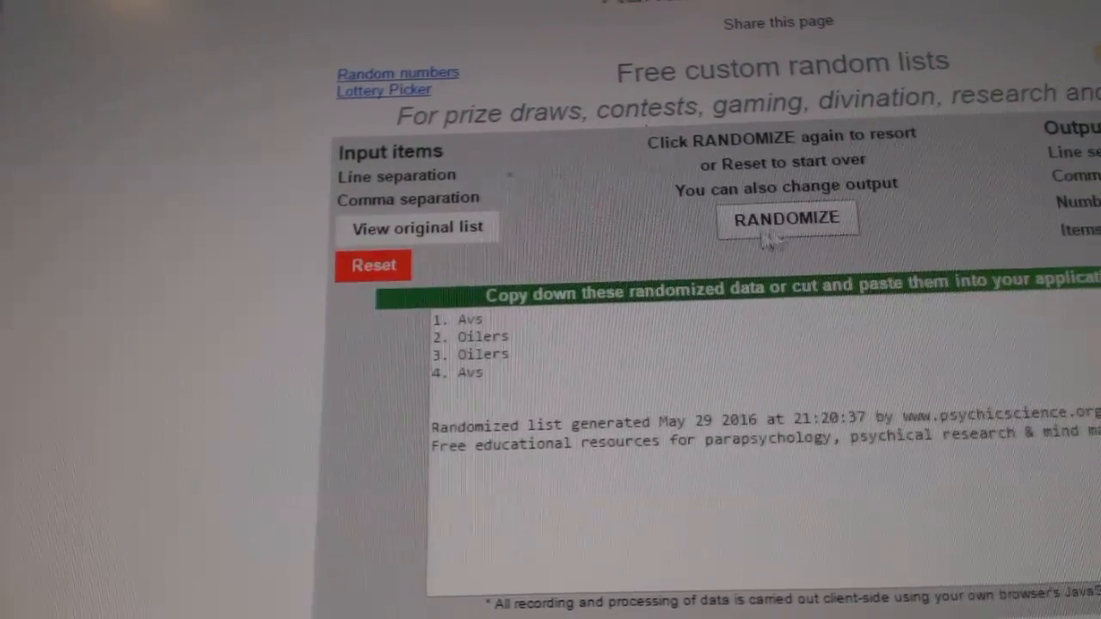
left_click(785, 218)
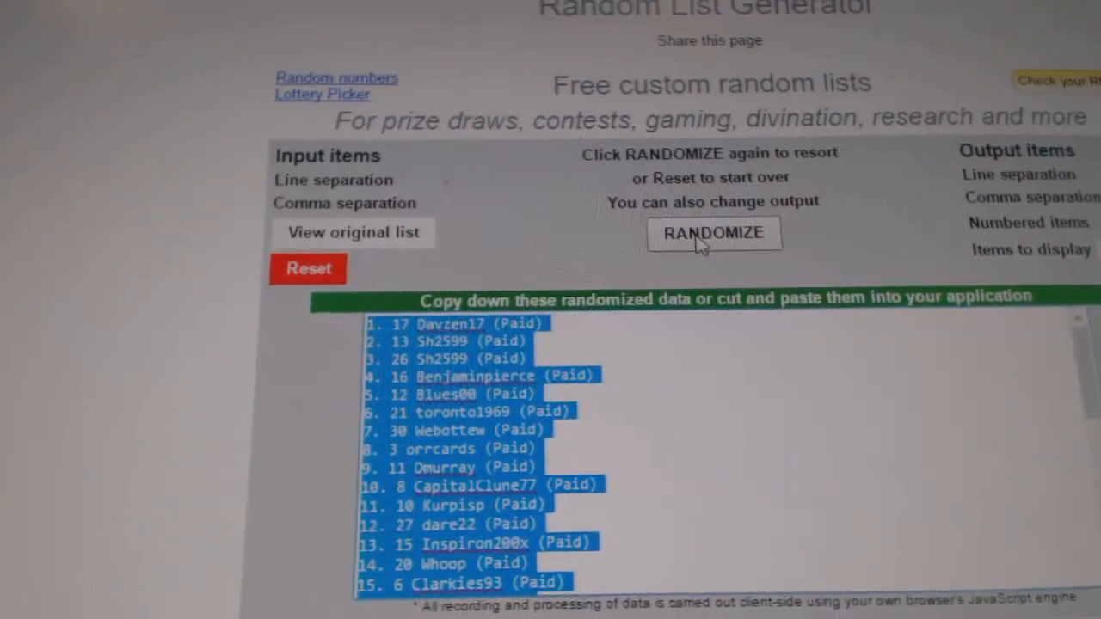
left_click(714, 233)
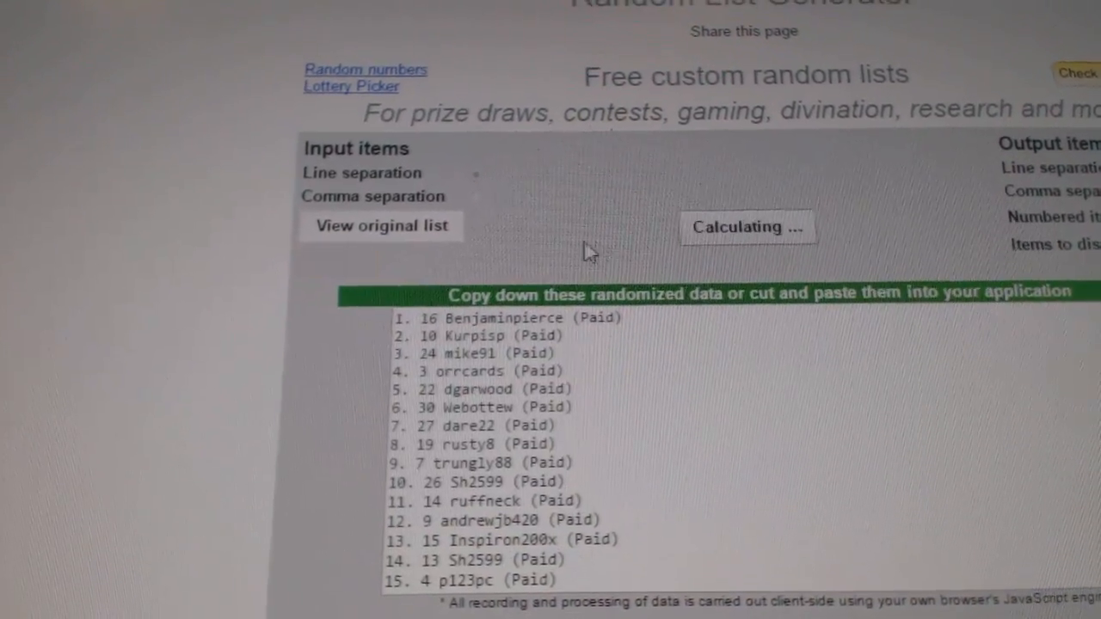